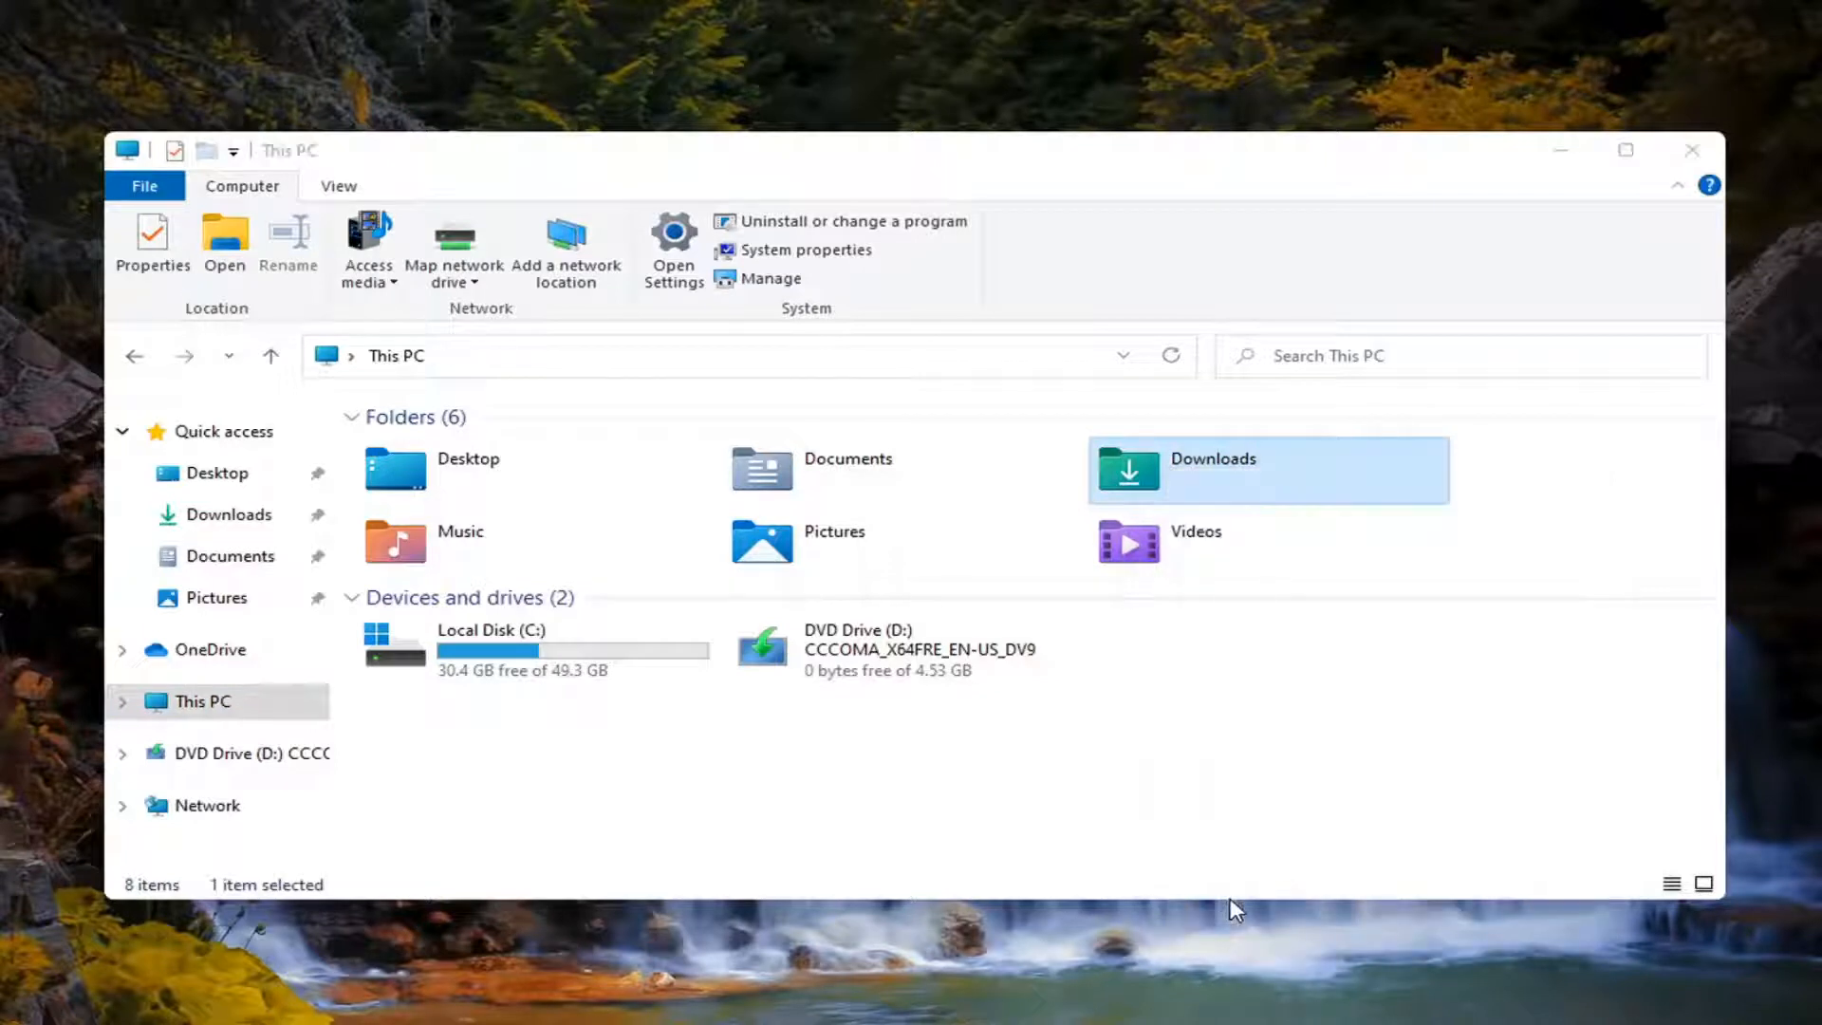
# Move the Downloads folder location to the Desktop and close File Explorer.
pyautogui.click(152, 244)
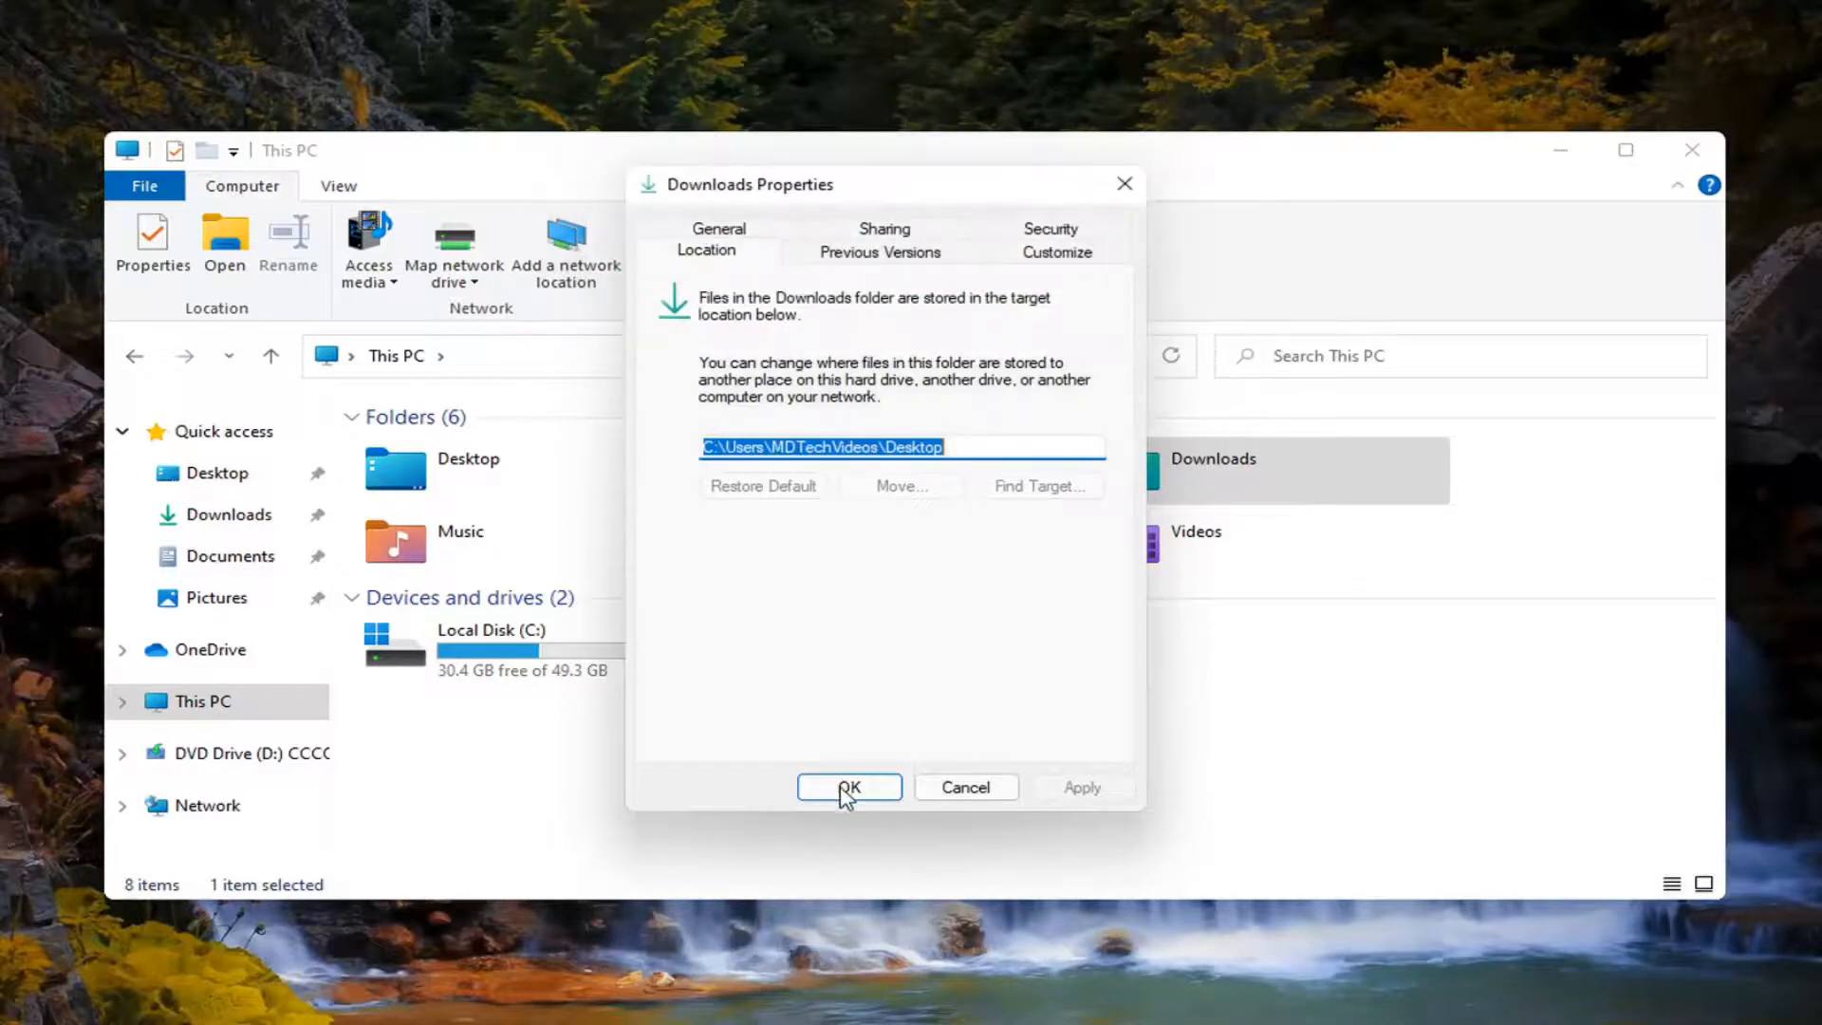
pyautogui.click(848, 787)
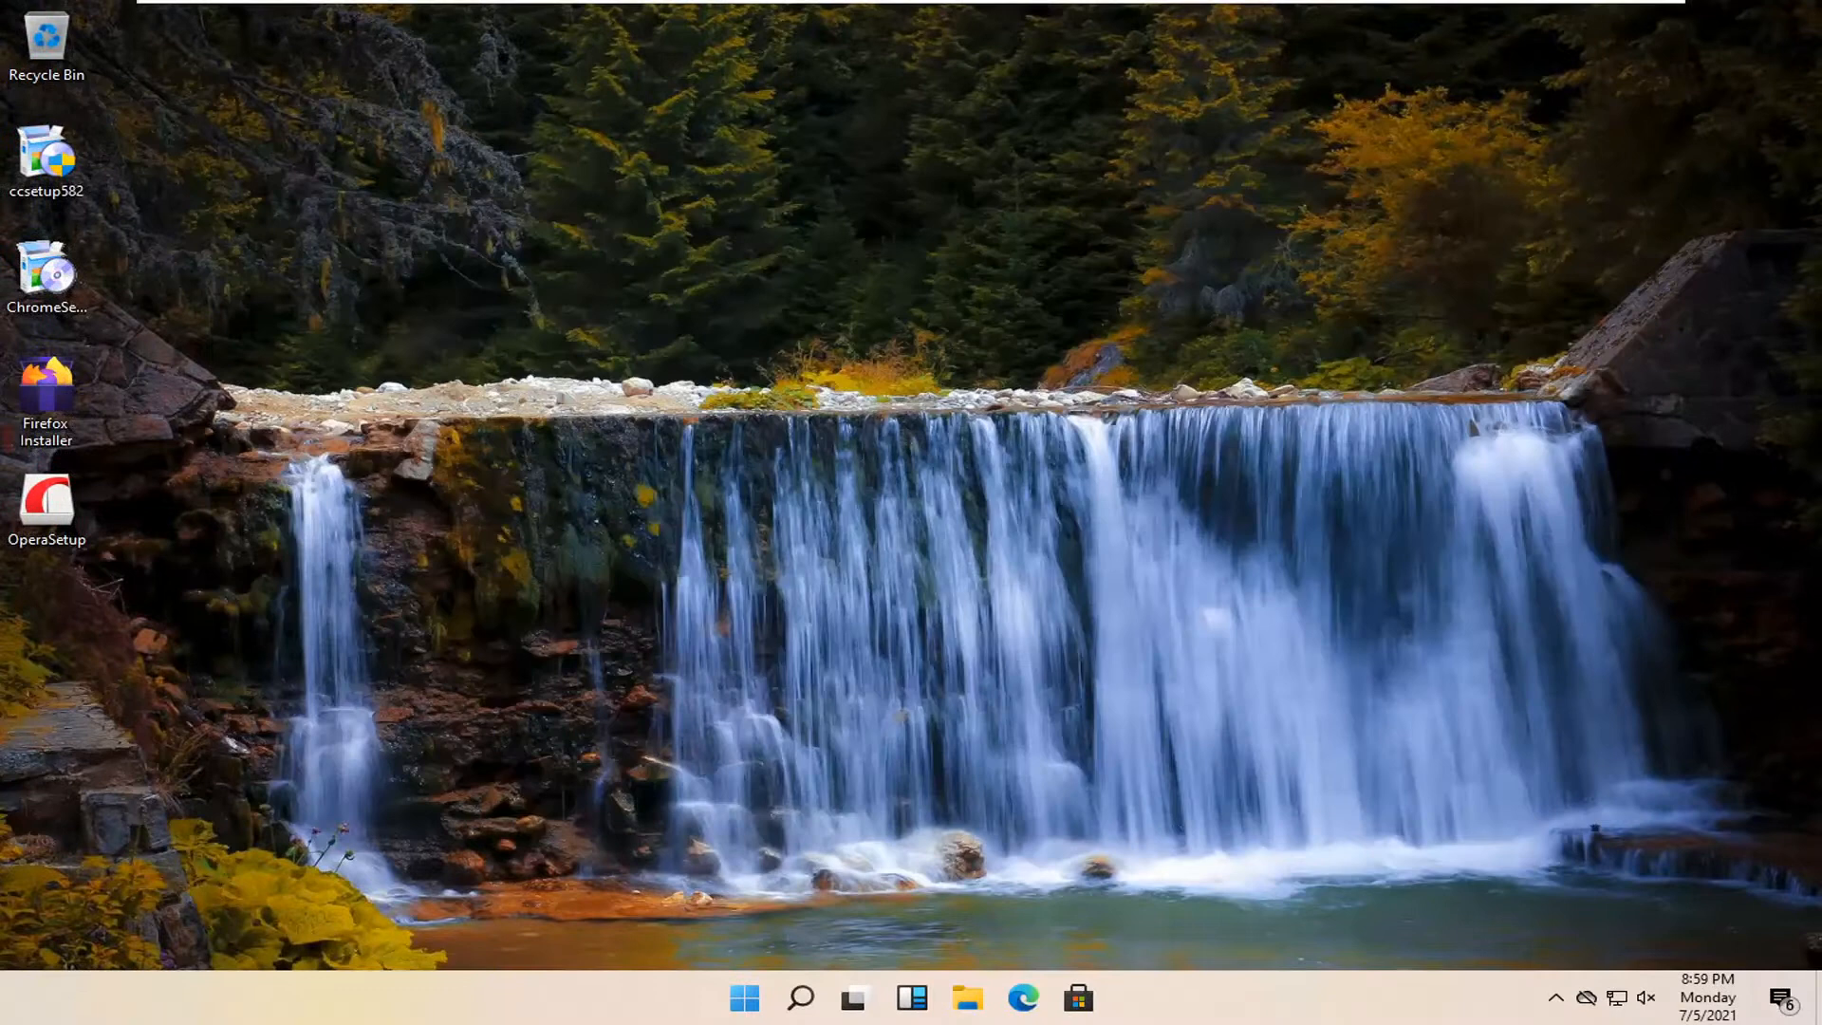